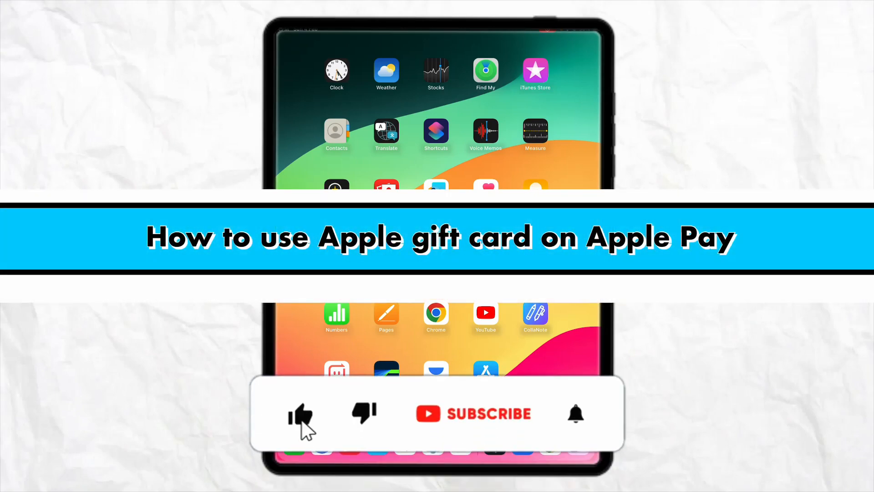
Launch the App Store from the Home Screen to reach its Today page.
click(474, 413)
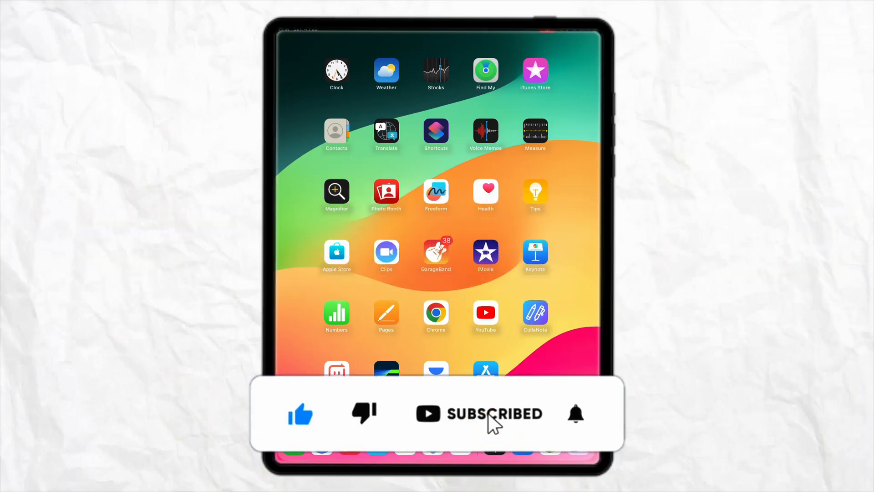
click(576, 414)
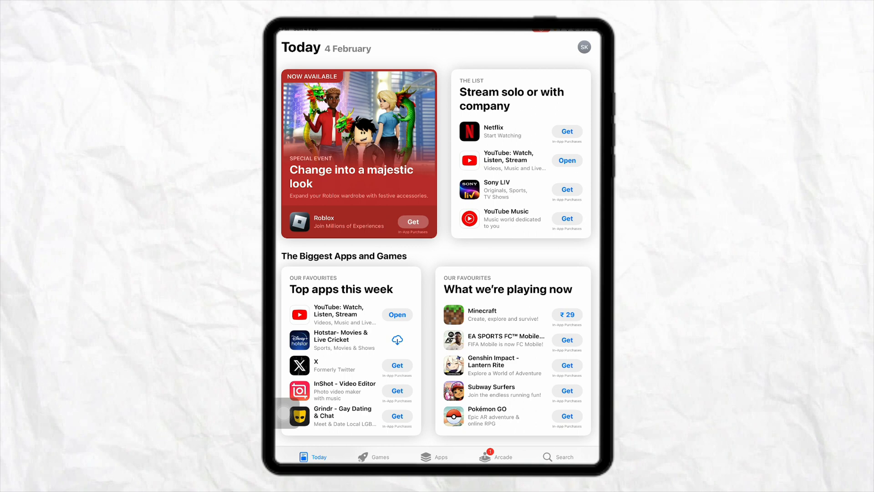
click(583, 46)
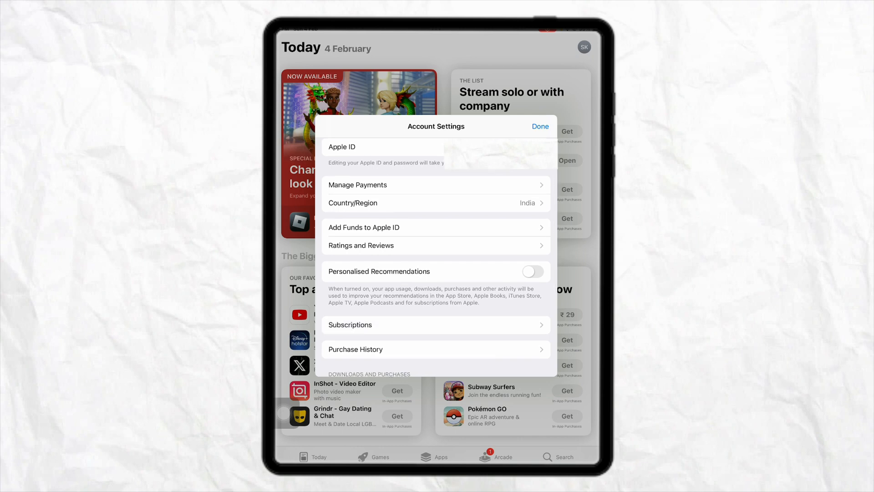
scroll(down, 3)
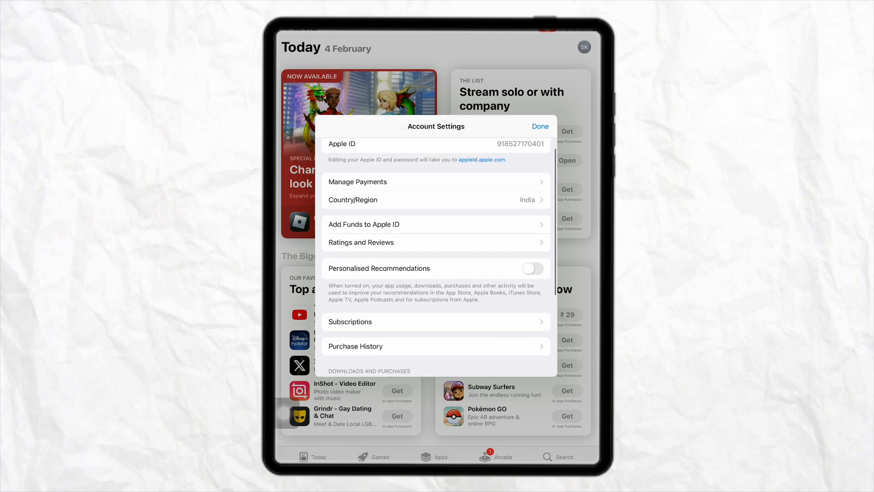
click(539, 126)
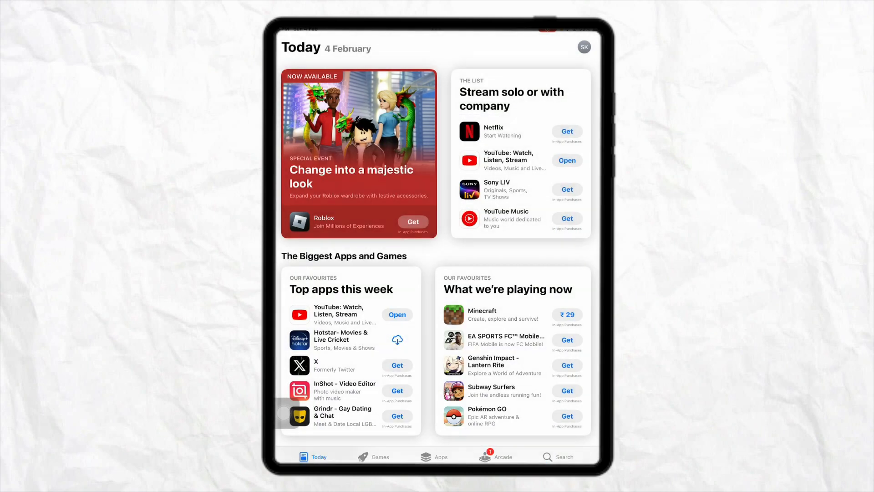
Choose Redeem Gift Card or Code from the profile's Account menu.
click(584, 47)
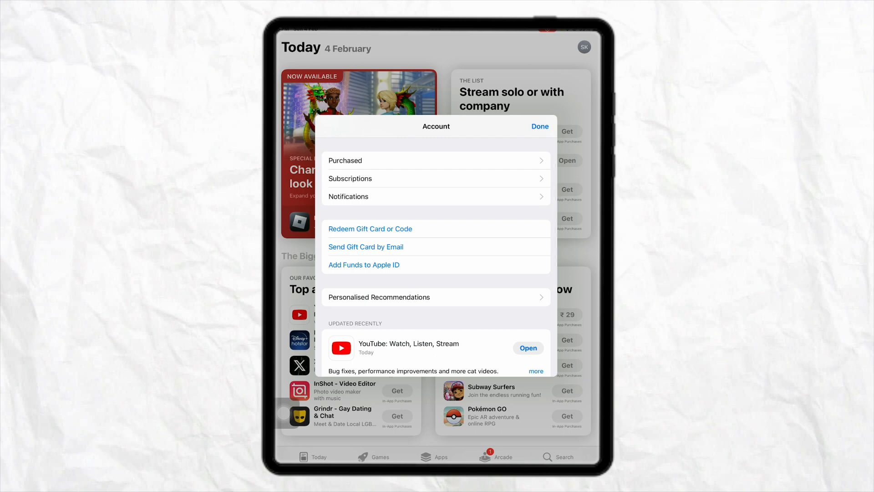
click(369, 228)
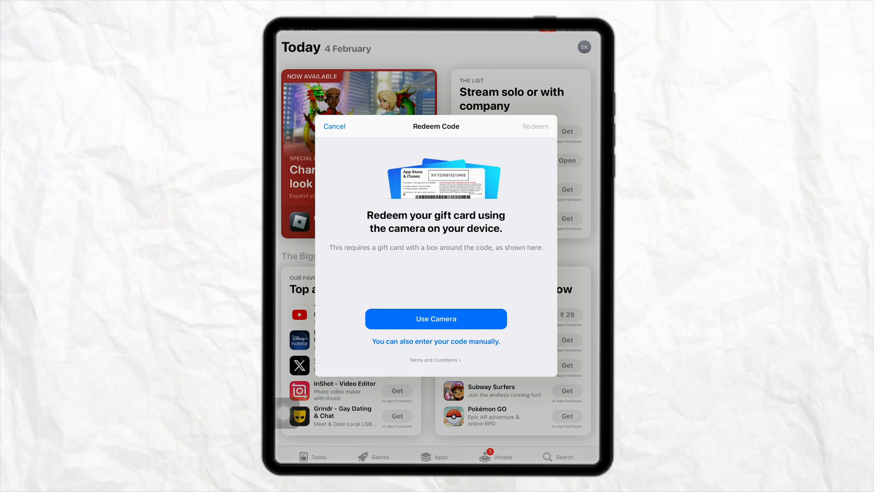
Cancel the Redeem Code sheet and leave the App Store for the Home Screen.
click(435, 341)
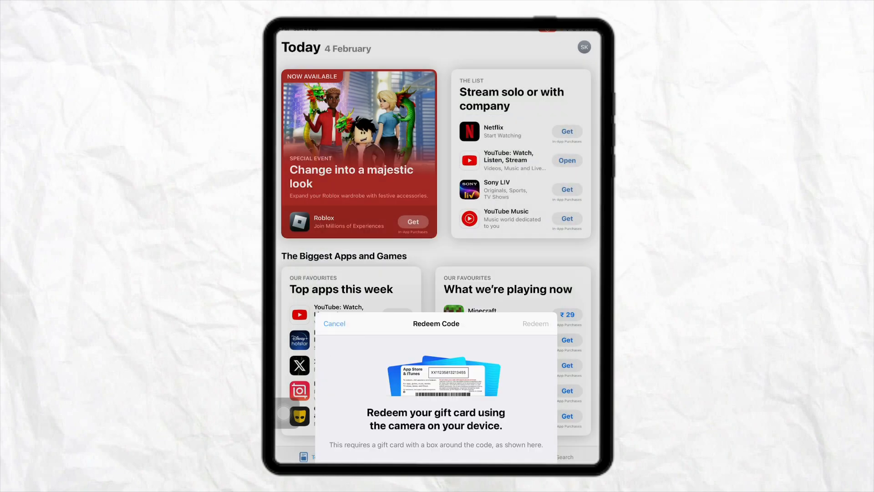
click(334, 323)
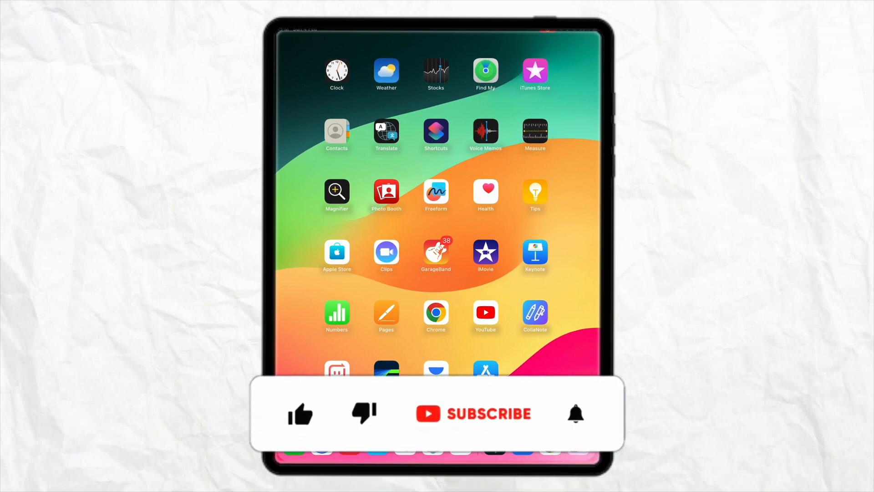
click(300, 413)
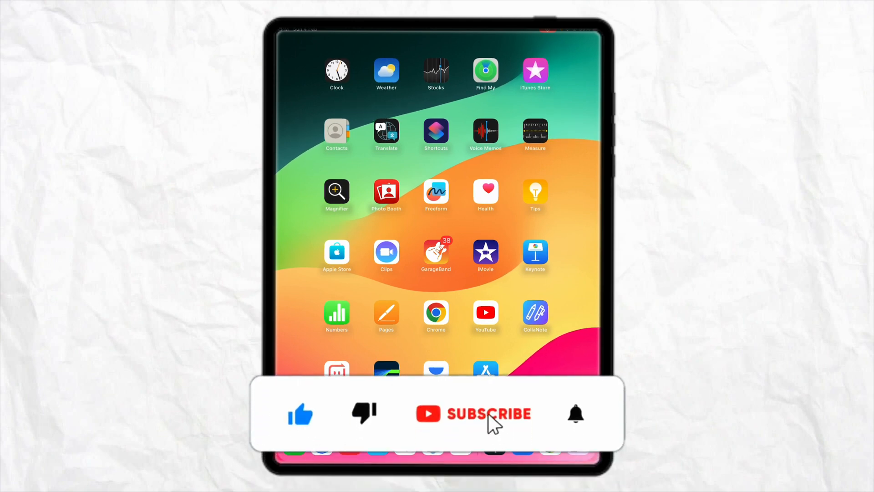